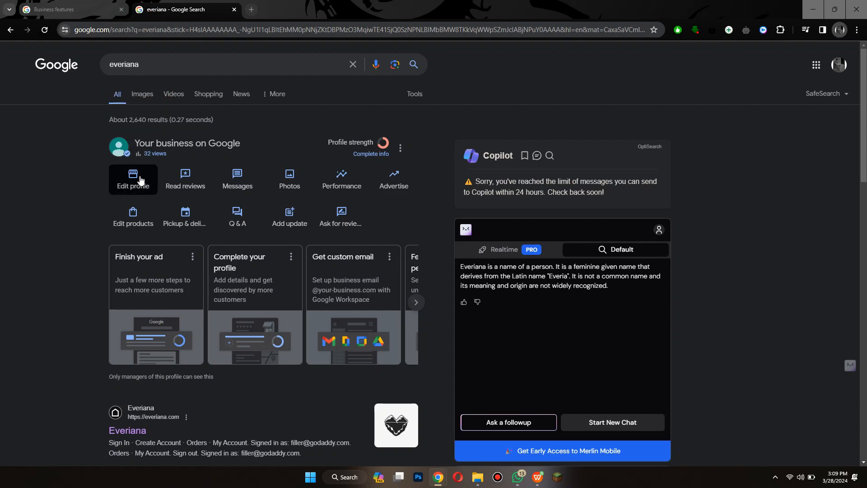
Step: Review the business information, then list Your Business Profiles showing the verified everiana profile
{"action": "left_click", "coordinate": [132, 178]}
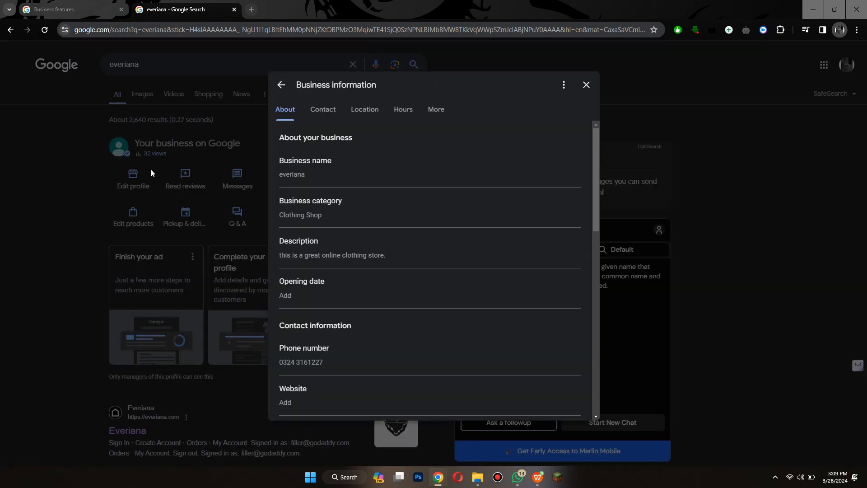
{"action": "left_click", "coordinate": [322, 109]}
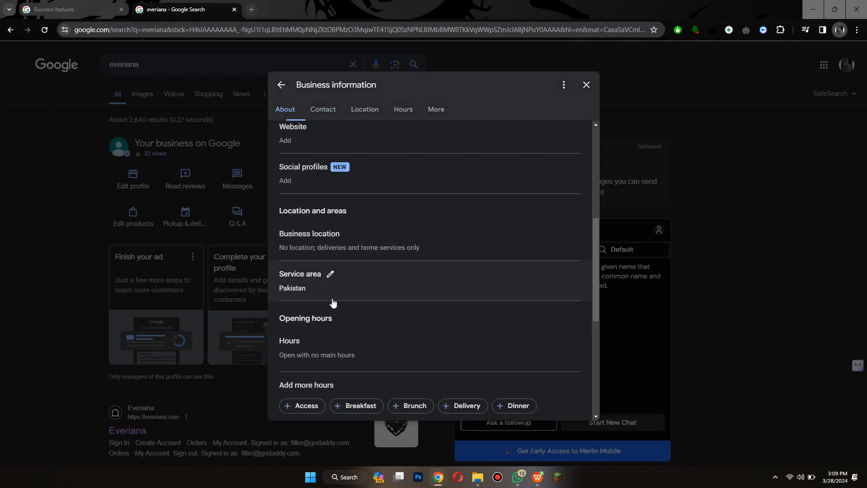
{"action": "left_click", "coordinate": [435, 109]}
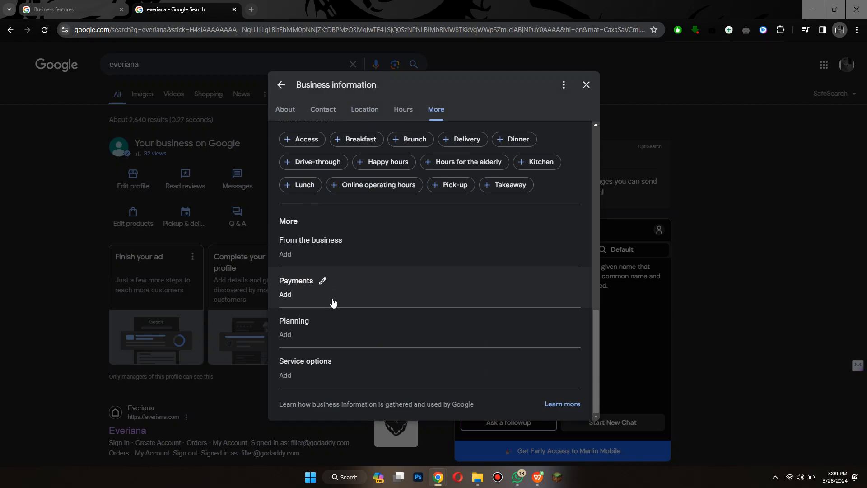
{"action": "left_click", "coordinate": [585, 85]}
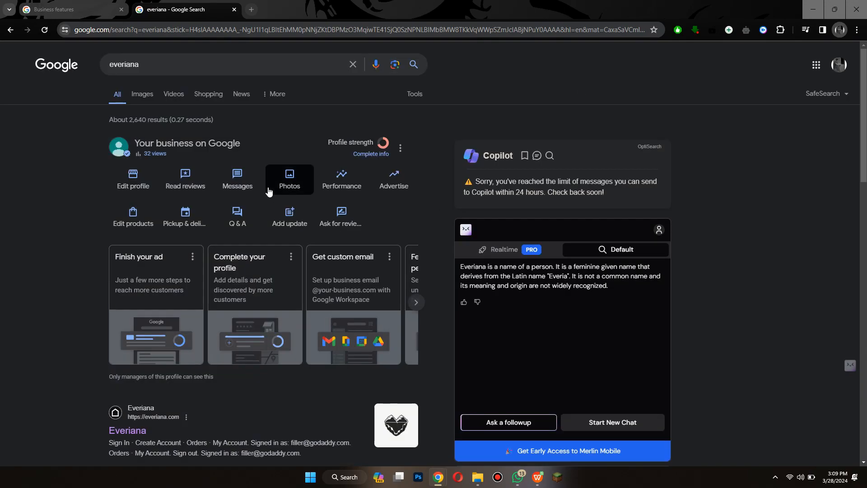
{"action": "mouse_move", "coordinate": [264, 187]}
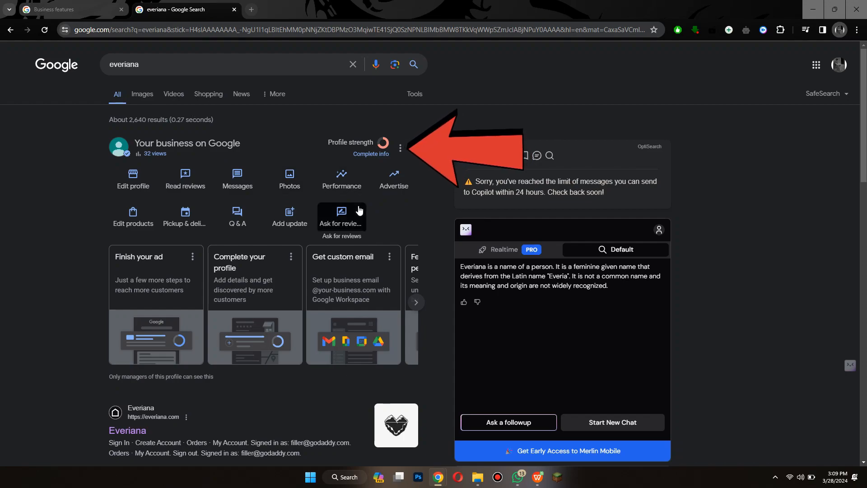
{"action": "left_click", "coordinate": [400, 148]}
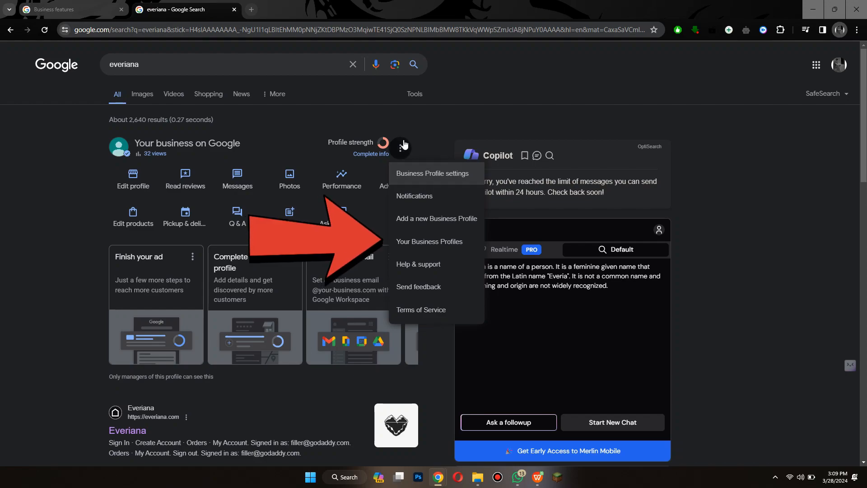
{"action": "mouse_move", "coordinate": [429, 241]}
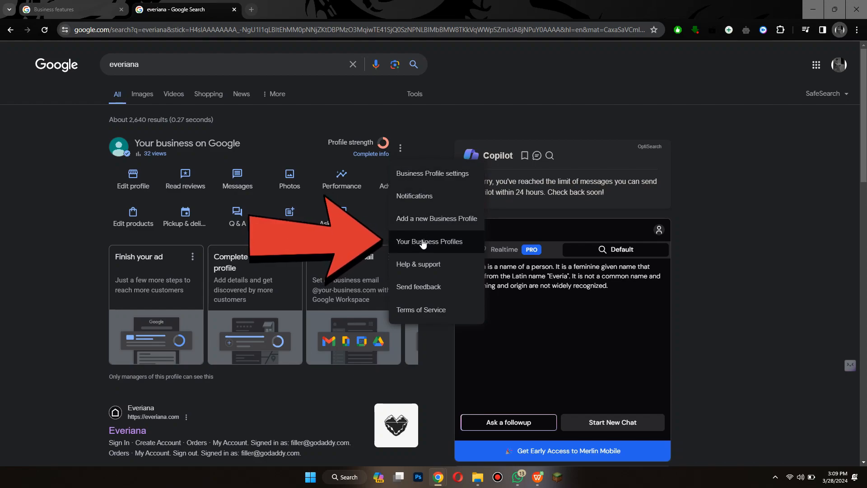
{"action": "left_click", "coordinate": [428, 241]}
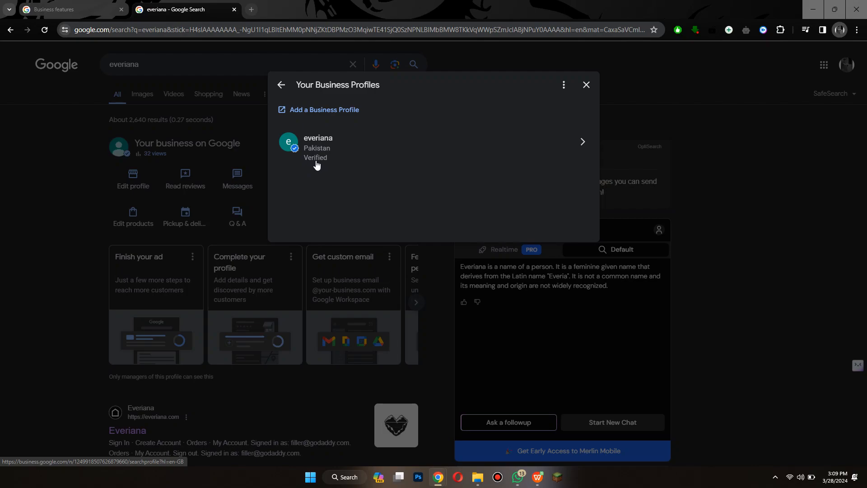
{"action": "mouse_move", "coordinate": [550, 150]}
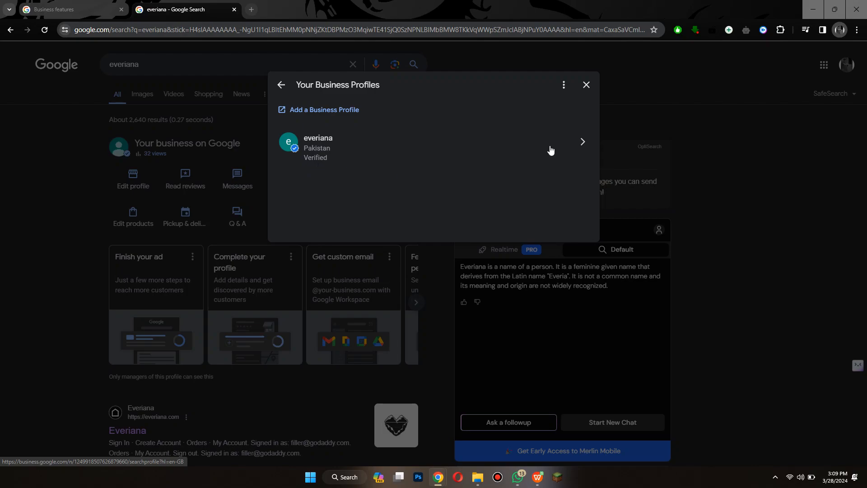
{"action": "mouse_move", "coordinate": [544, 149]}
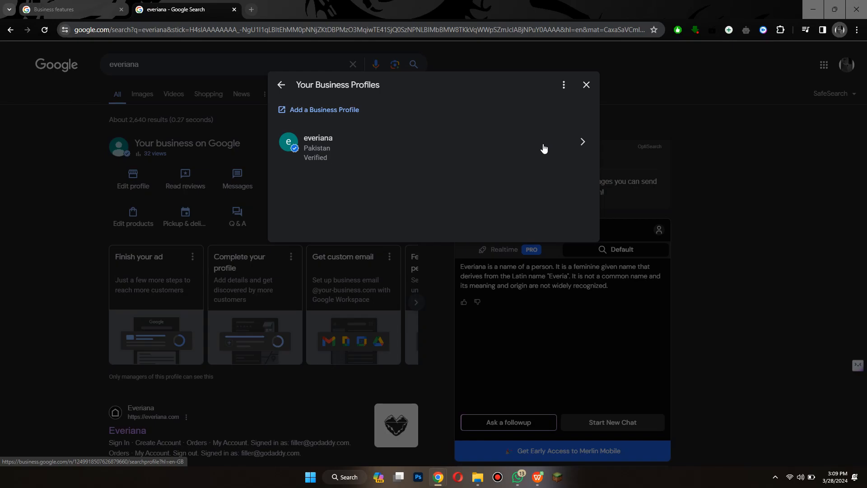
{"action": "mouse_move", "coordinate": [435, 290]}
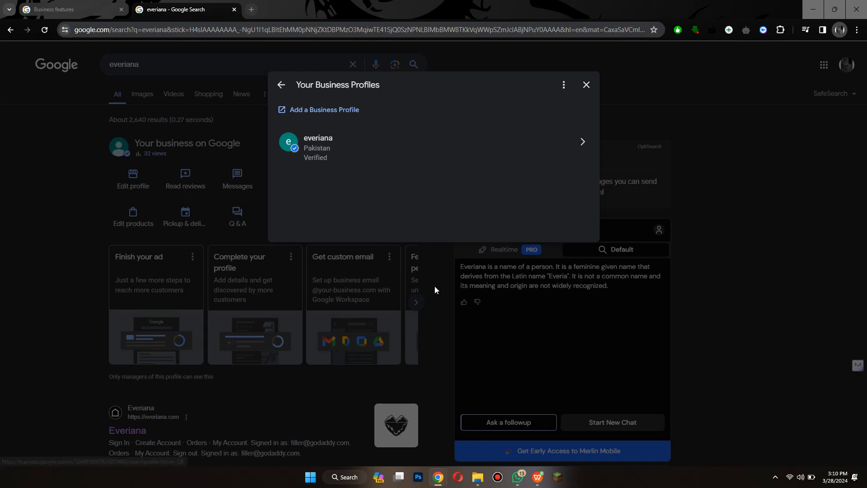